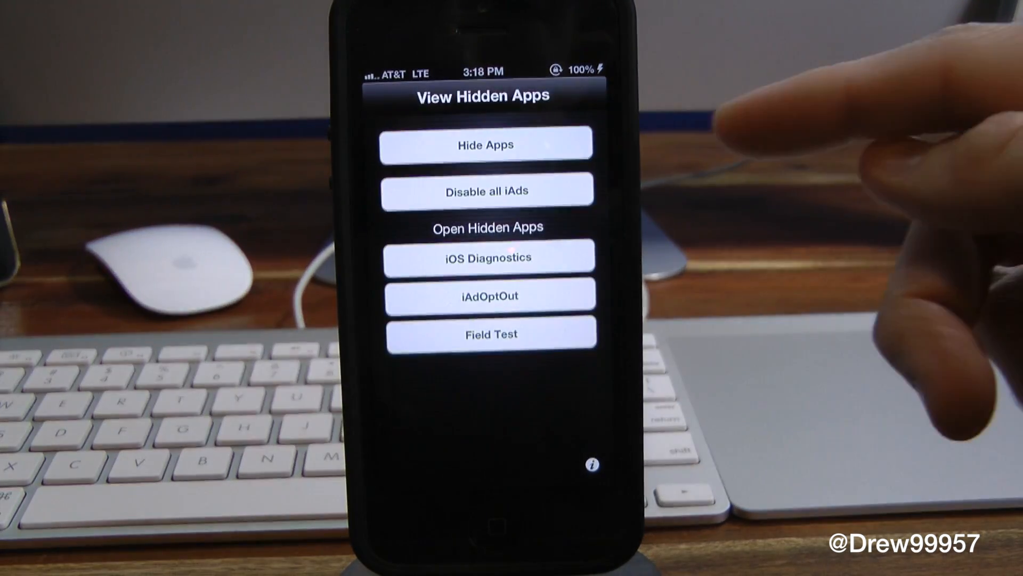
pyautogui.moveTo(652, 197)
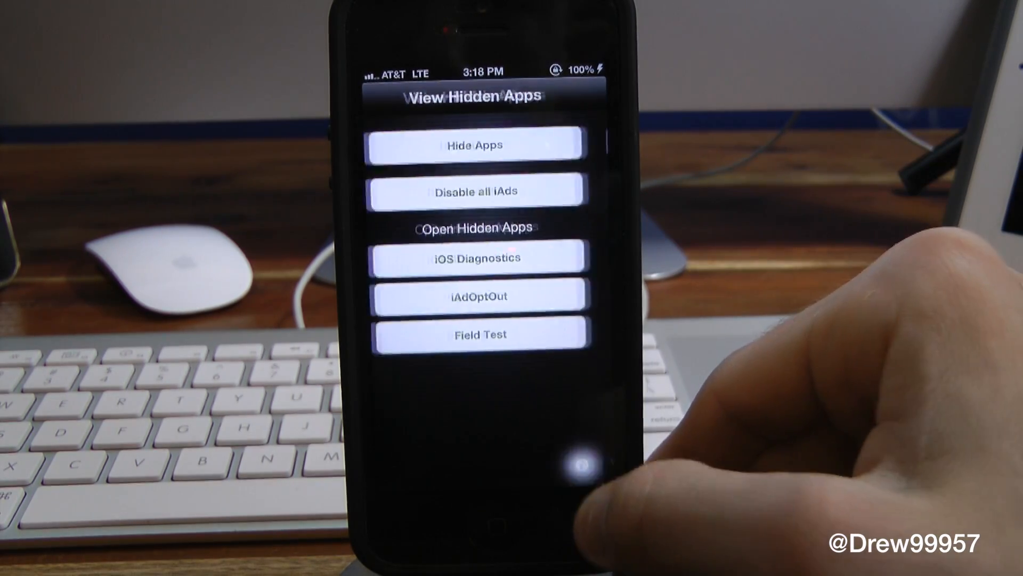
# Step: View the HiddenApps info page, return to its main screen, and exit to the home screen
pyautogui.click(477, 257)
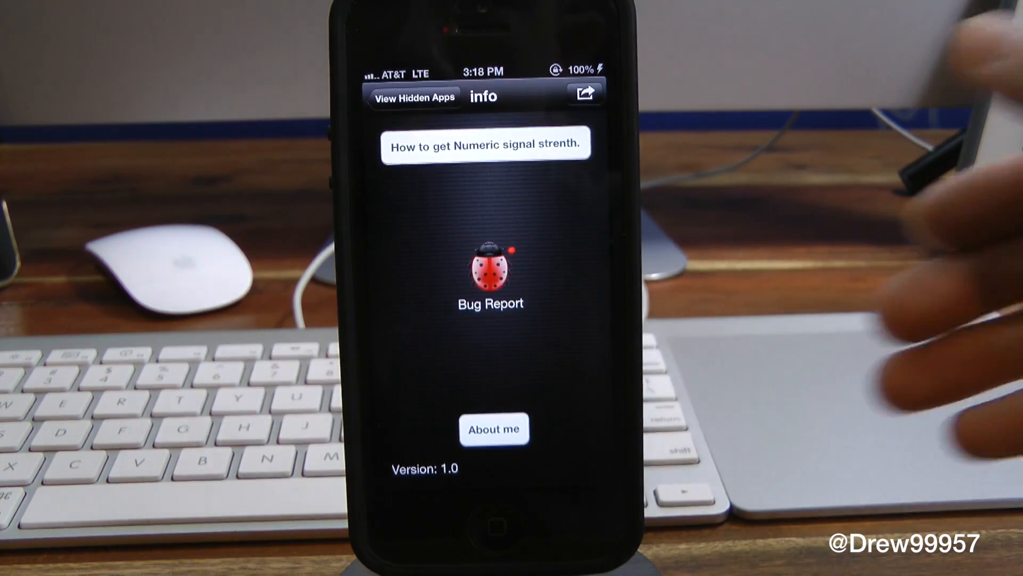
pyautogui.click(412, 97)
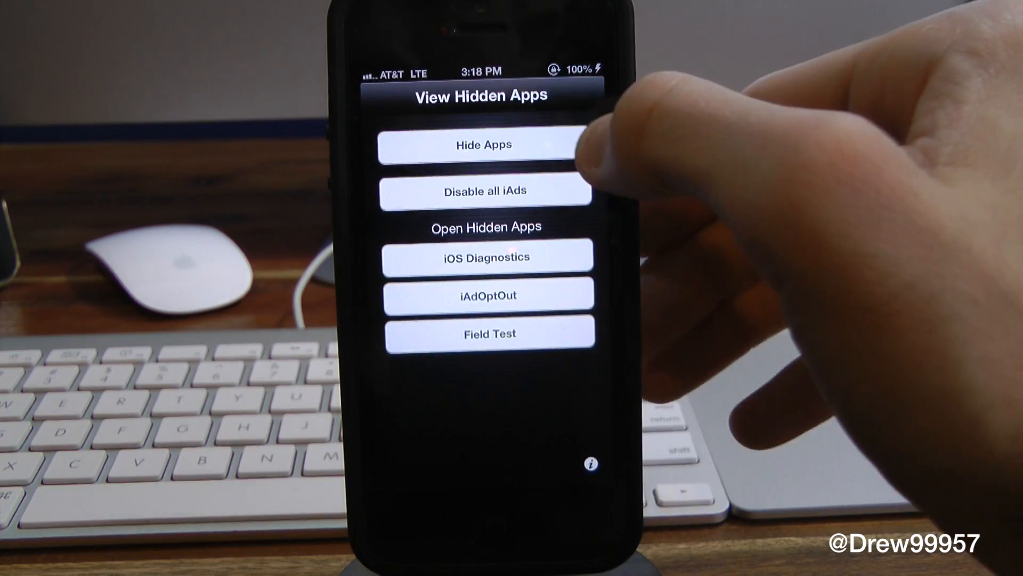
pyautogui.click(479, 143)
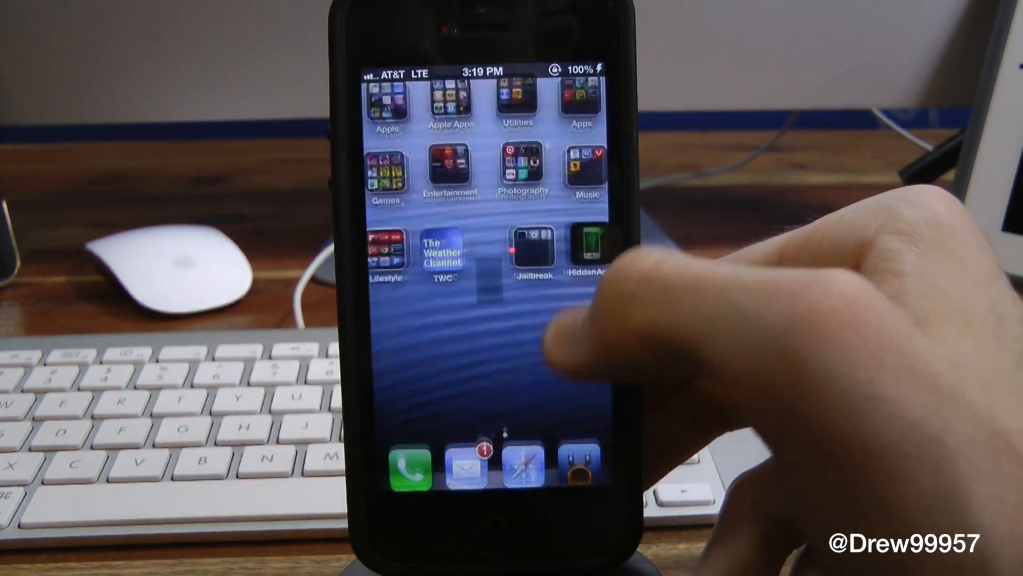
# Step: Launch HiddenApps, show its Hide Apps list, and exit to the home screen
pyautogui.click(585, 248)
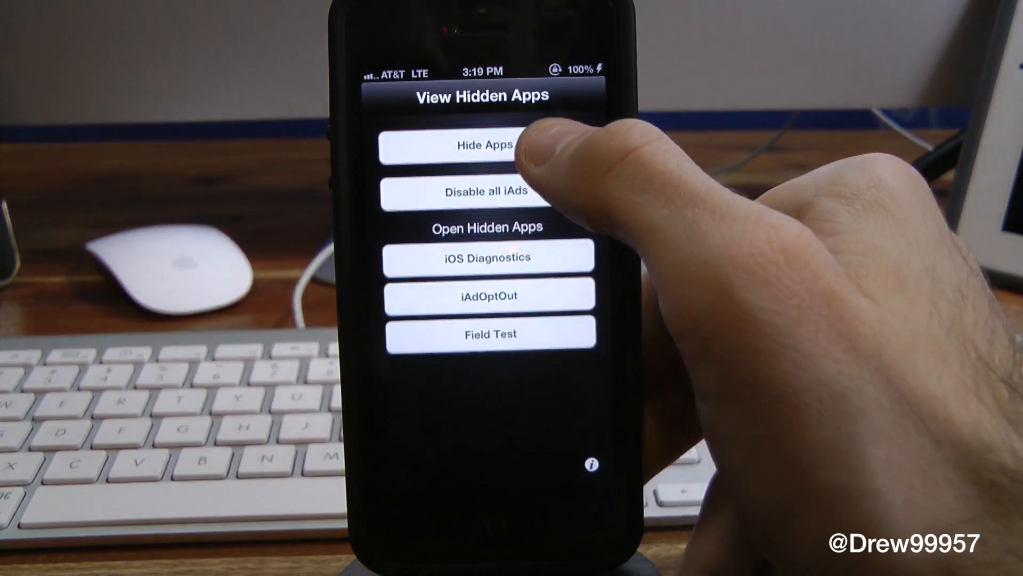
pyautogui.click(490, 145)
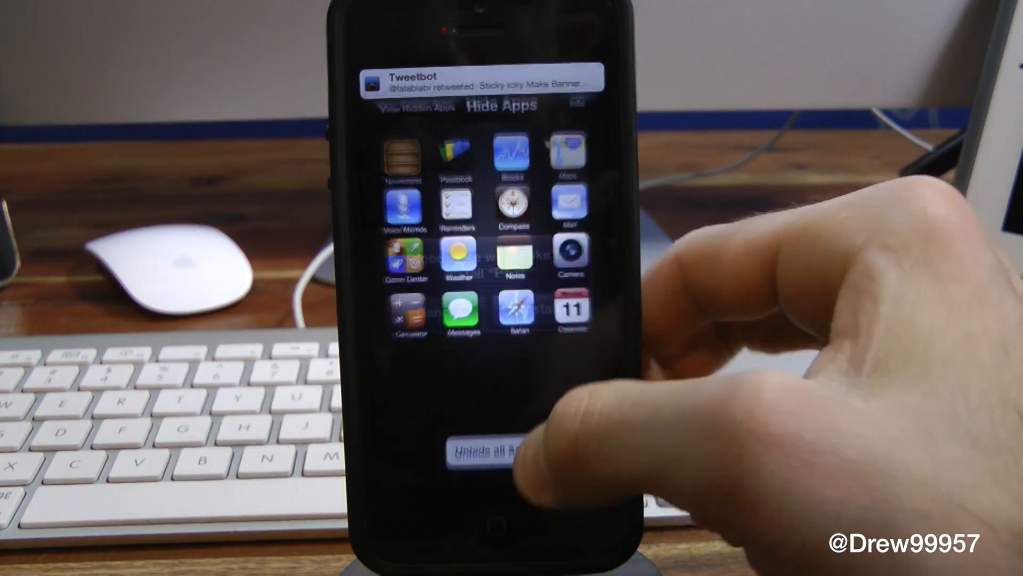
pyautogui.click(480, 449)
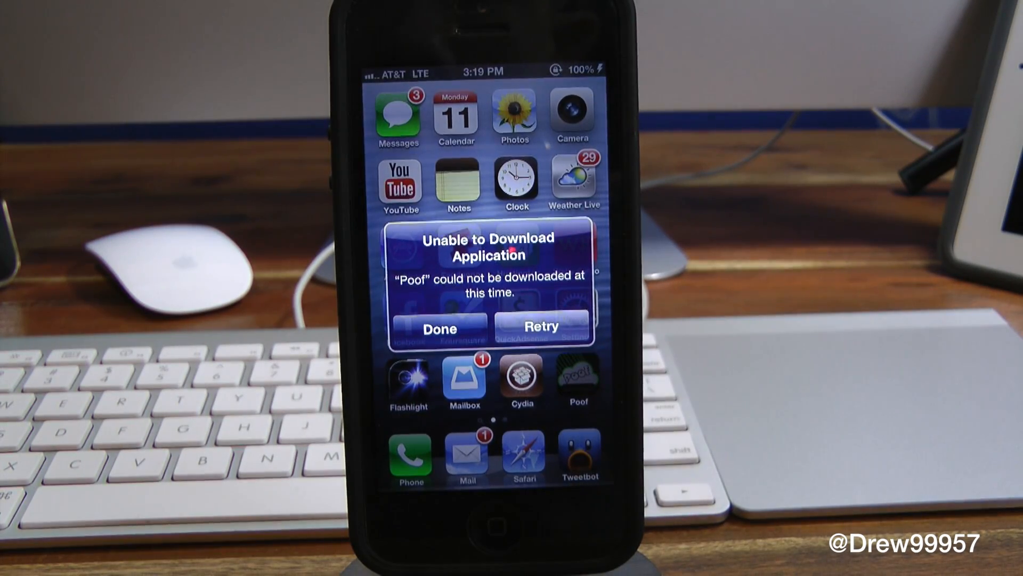
# Step: Dismiss the Poof 'Unable to Download Application' alert and swipe to the second home screen page
pyautogui.click(439, 328)
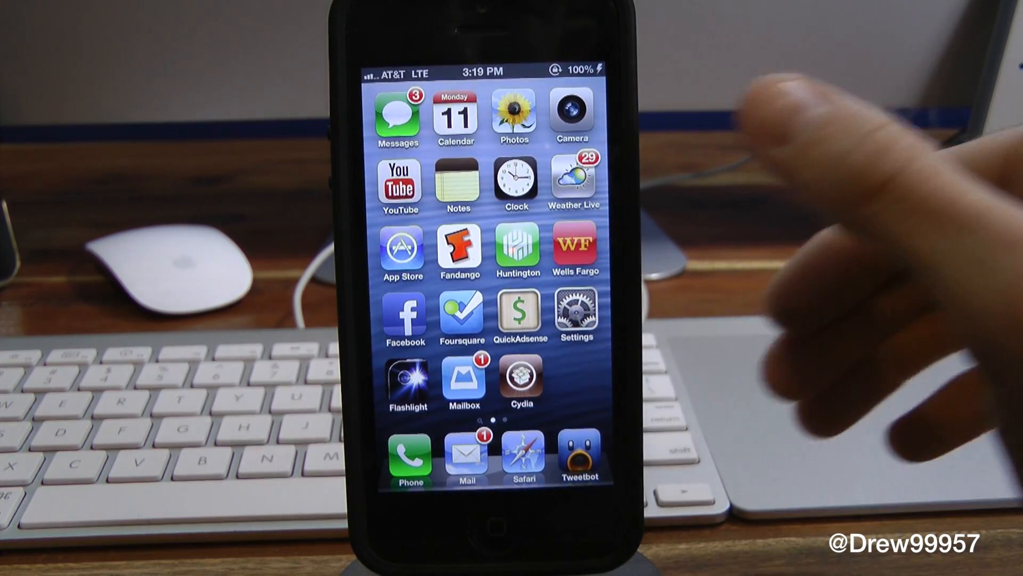
pyautogui.hscroll(-3)
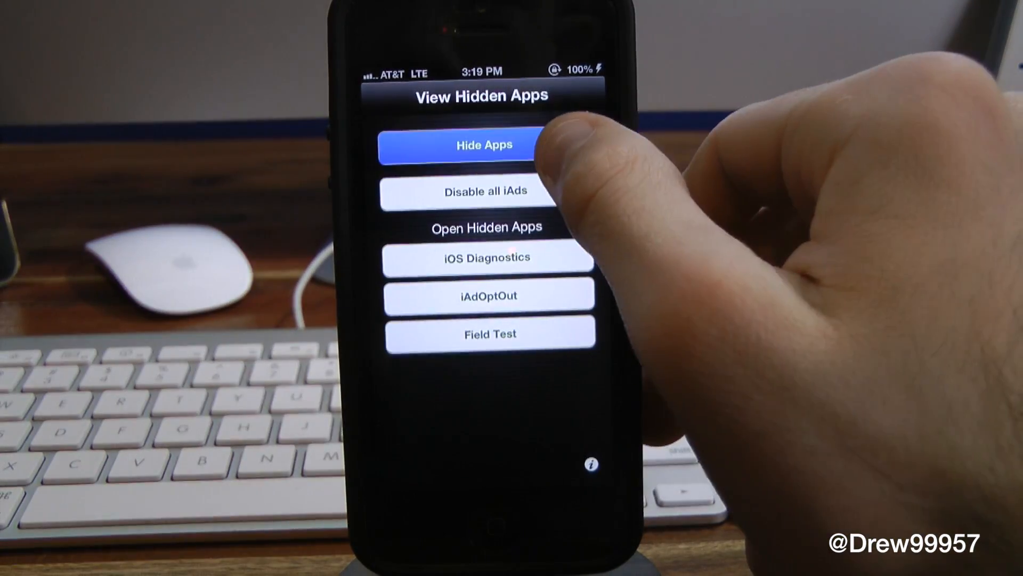
# Step: Choose Unhide all Apps from the Hide Apps list and confirm the respring
pyautogui.click(483, 145)
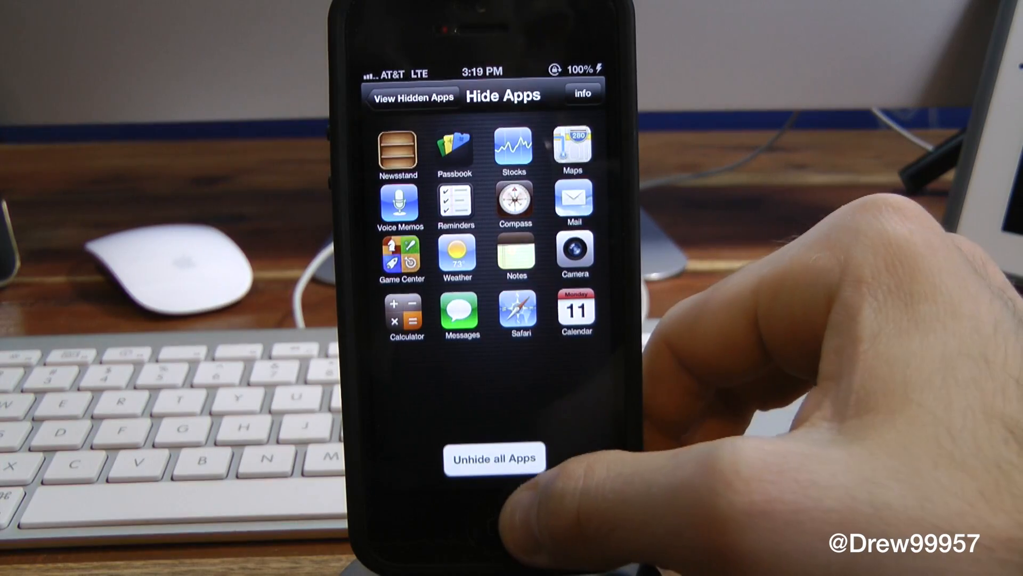
pyautogui.click(494, 457)
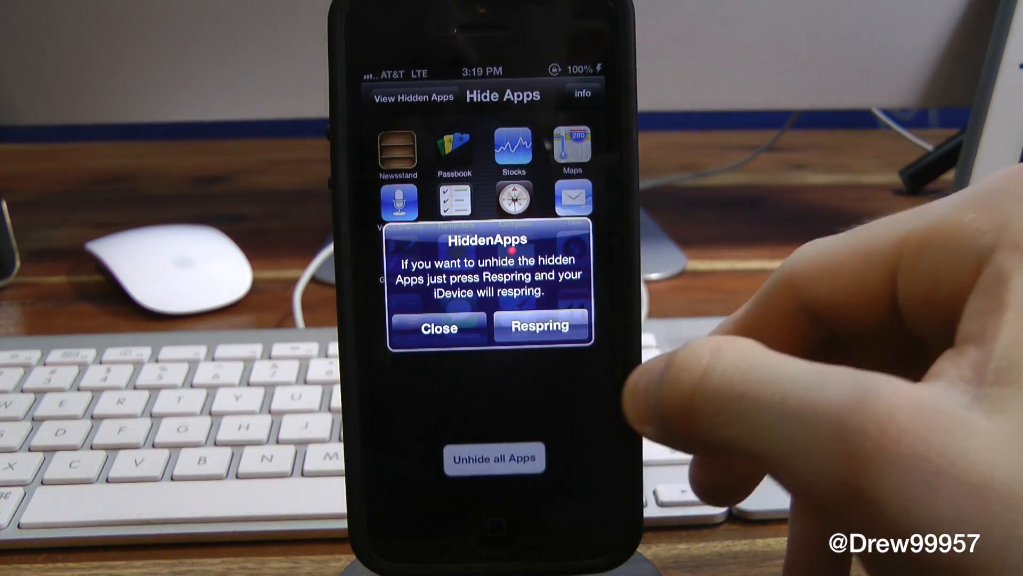
pyautogui.click(540, 325)
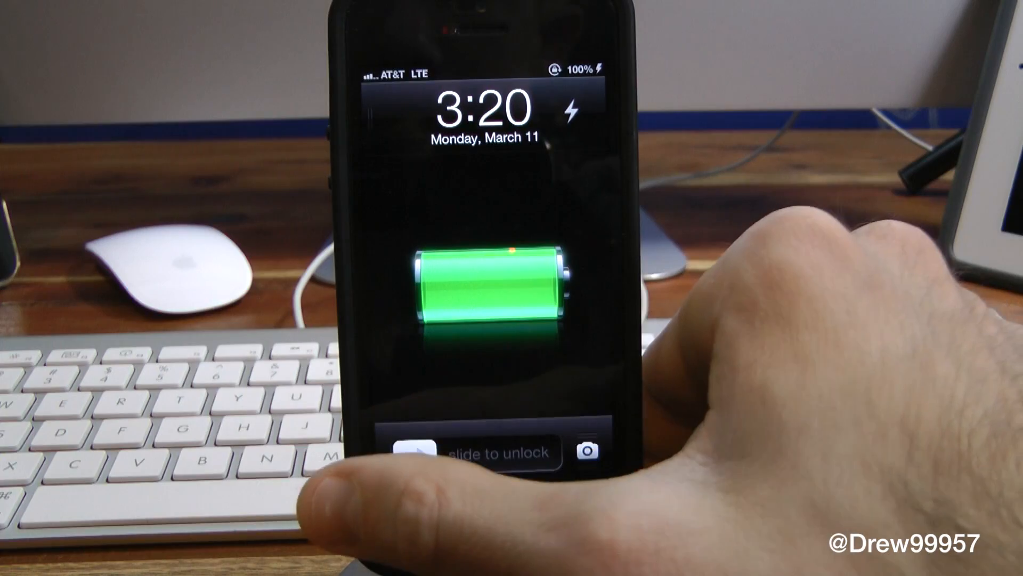
# Step: Slide to unlock the iPhone and swipe to the second home screen page
pyautogui.moveTo(418, 450); pyautogui.dragTo(574, 450)
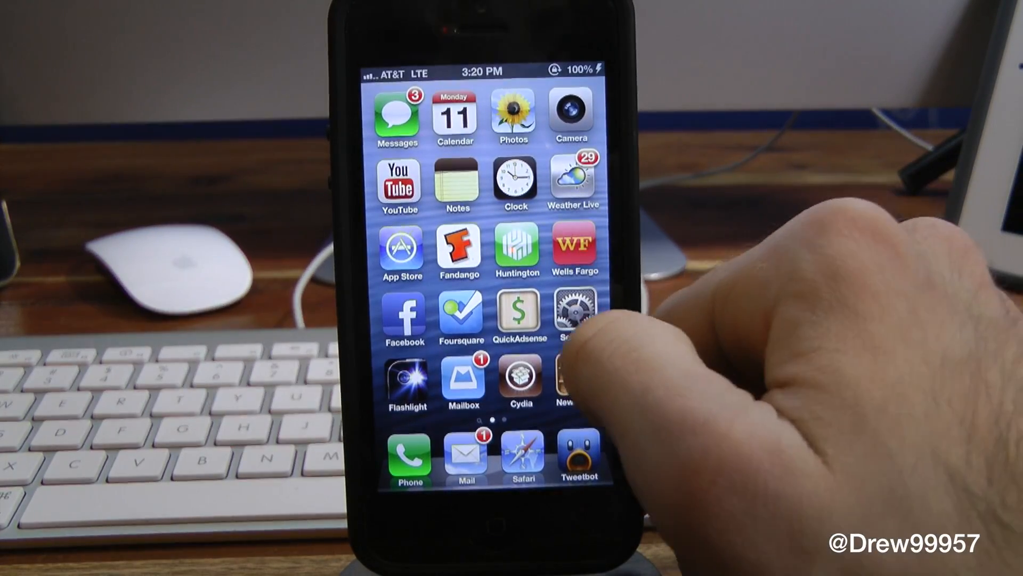
pyautogui.hscroll(-3)
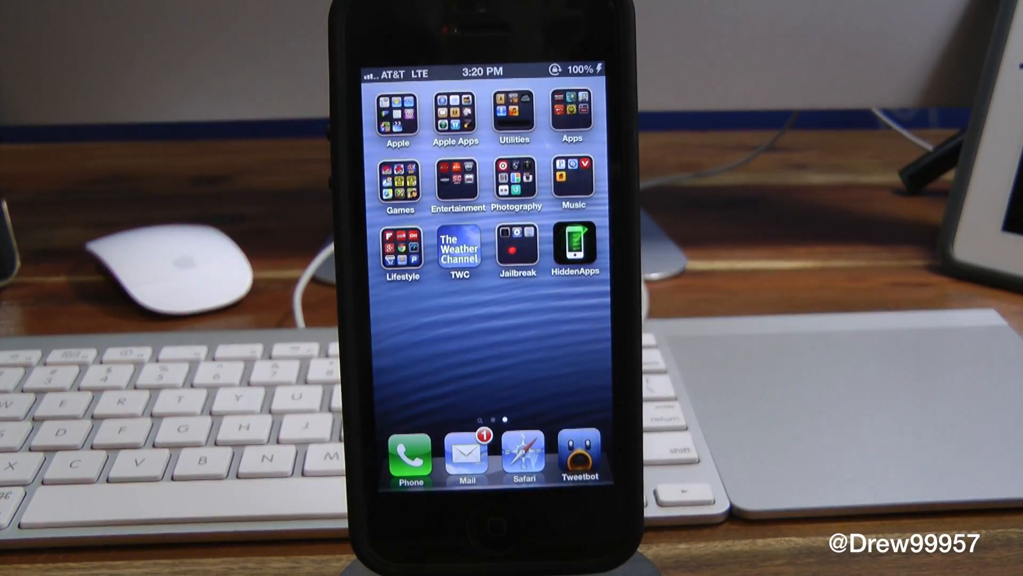